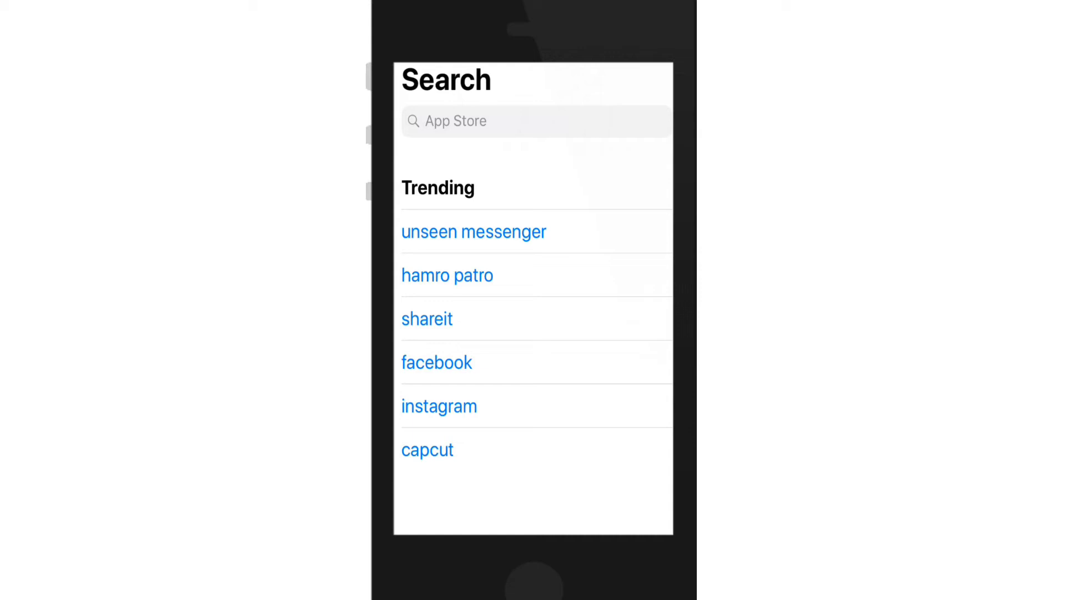
- Search the App Store for "vidmate" using the vidmate suggestion
click(536, 121)
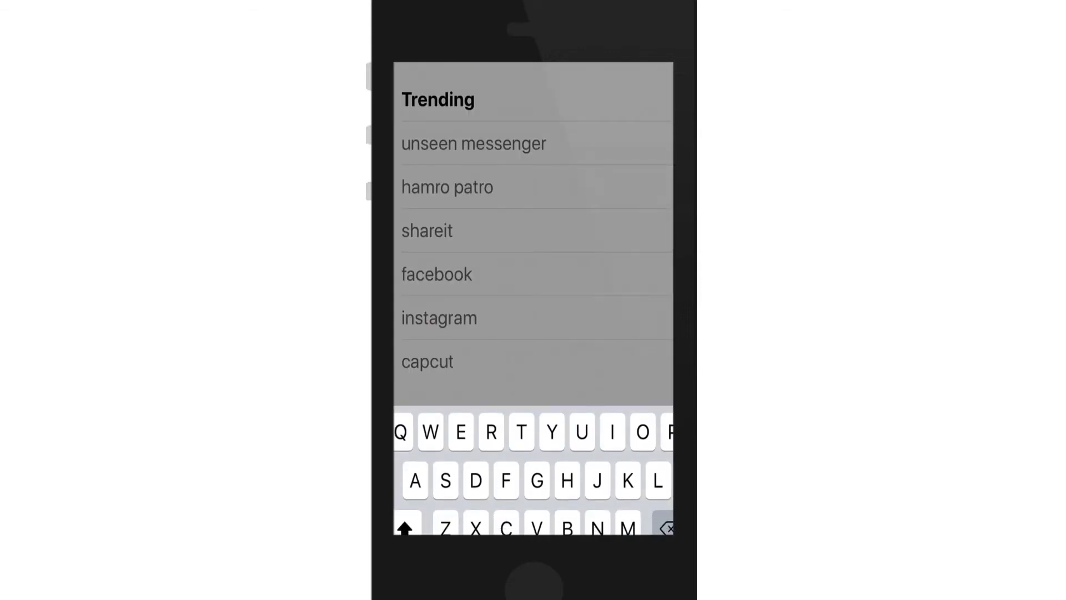
text(vidmate)
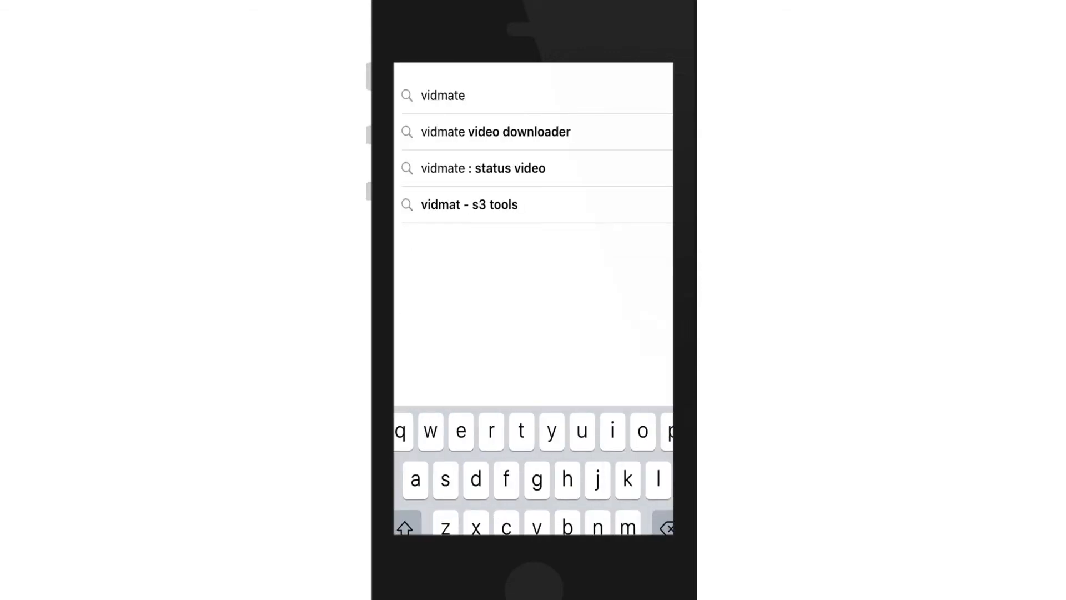
click(442, 95)
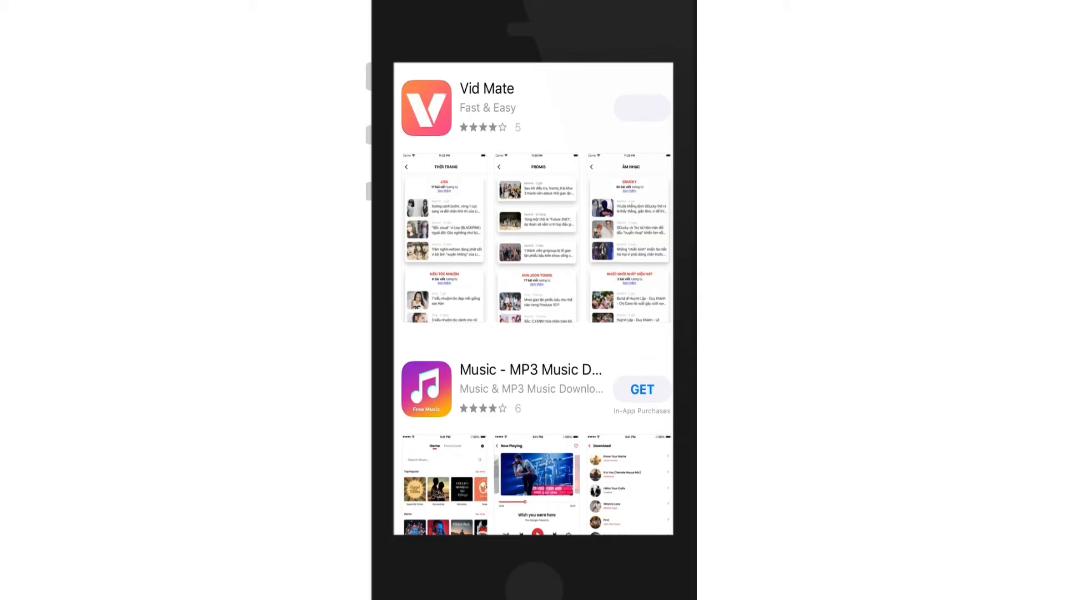
- Get the Vid Mate app, then page through the home screen to Settings
click(640, 108)
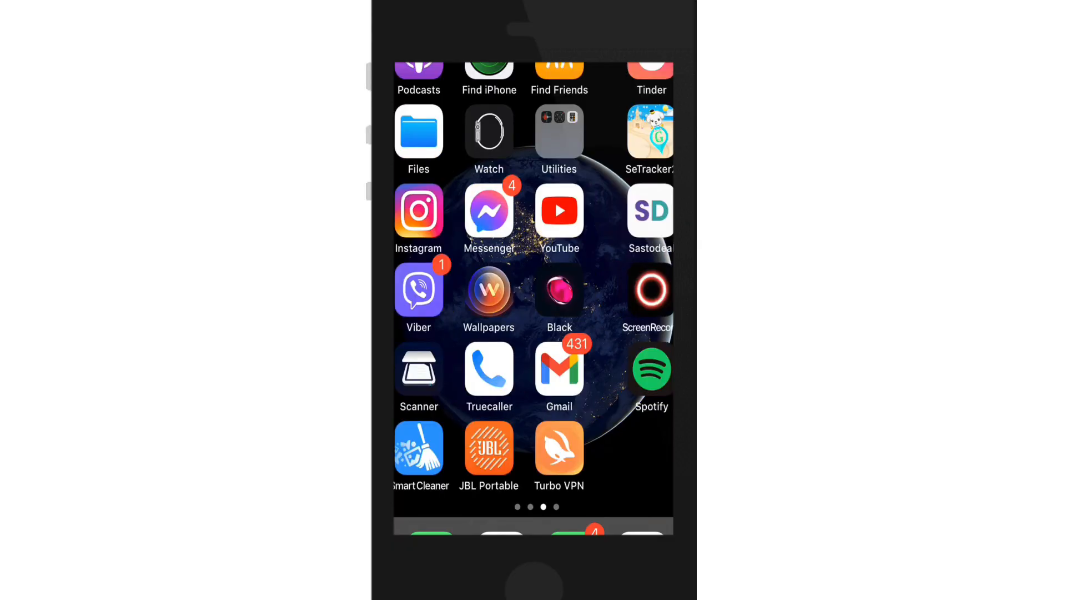
scroll(right, 3)
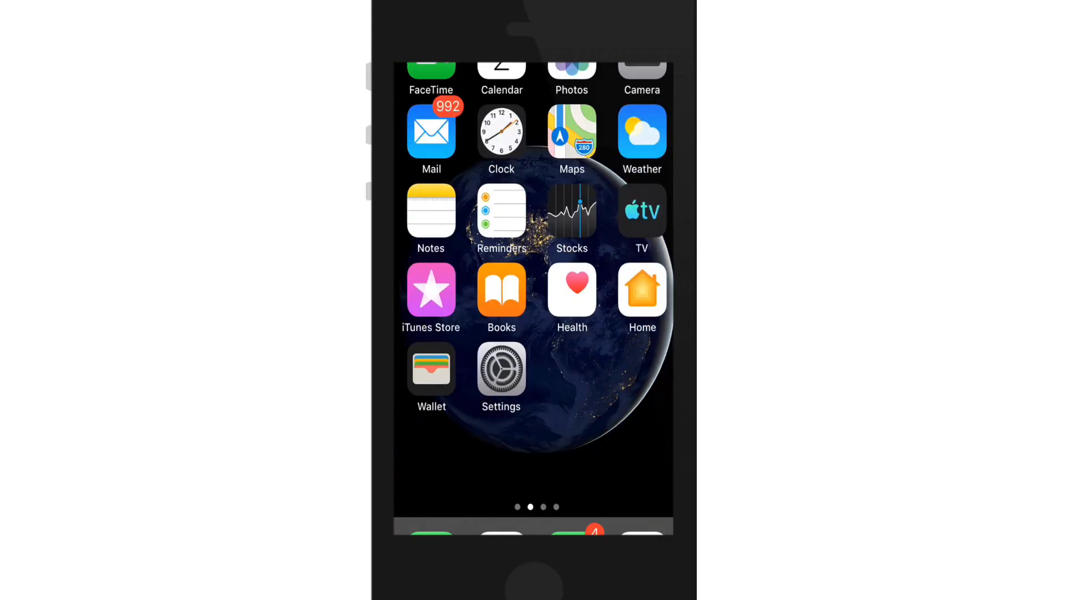